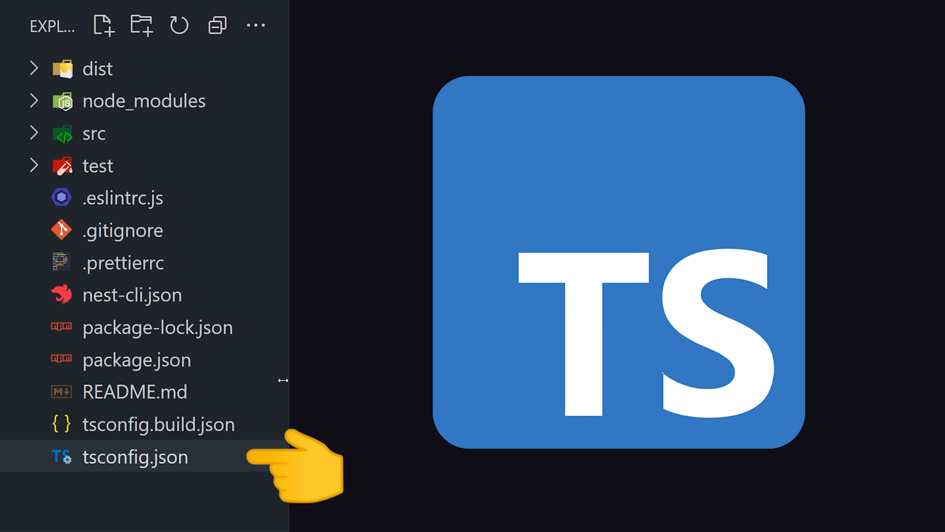
Expand the src folder and open app.controller.ts with the empty CatController class.
{"action": "left_click", "coordinate": [134, 457]}
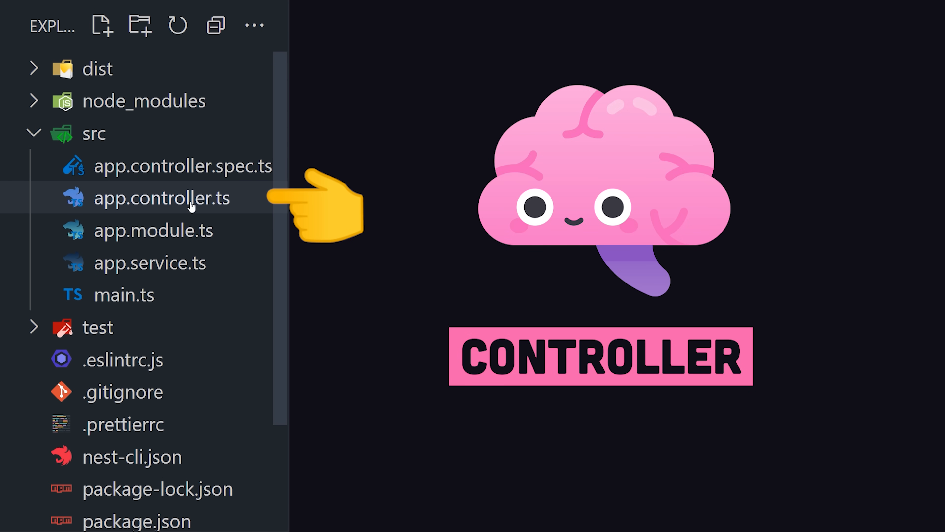
{"action": "left_click", "coordinate": [161, 198]}
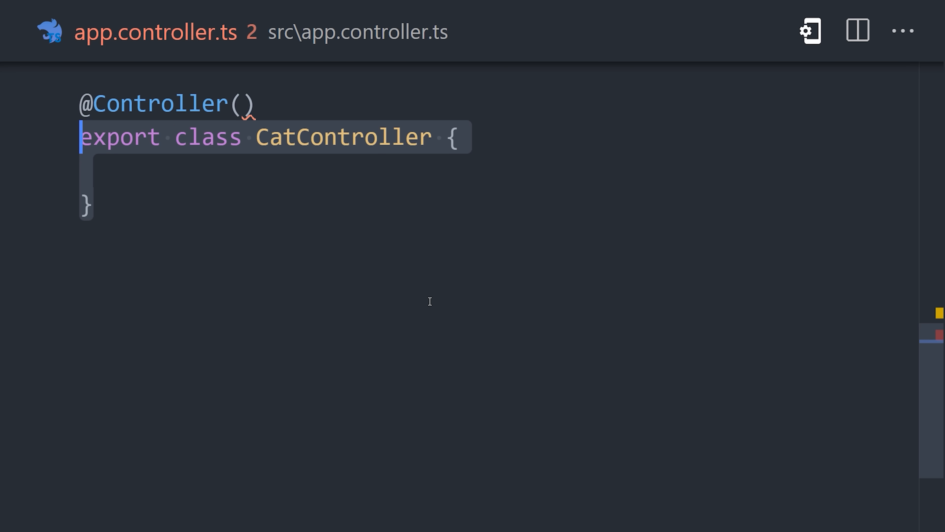
{"action": "type", "text": "getCat() {"}
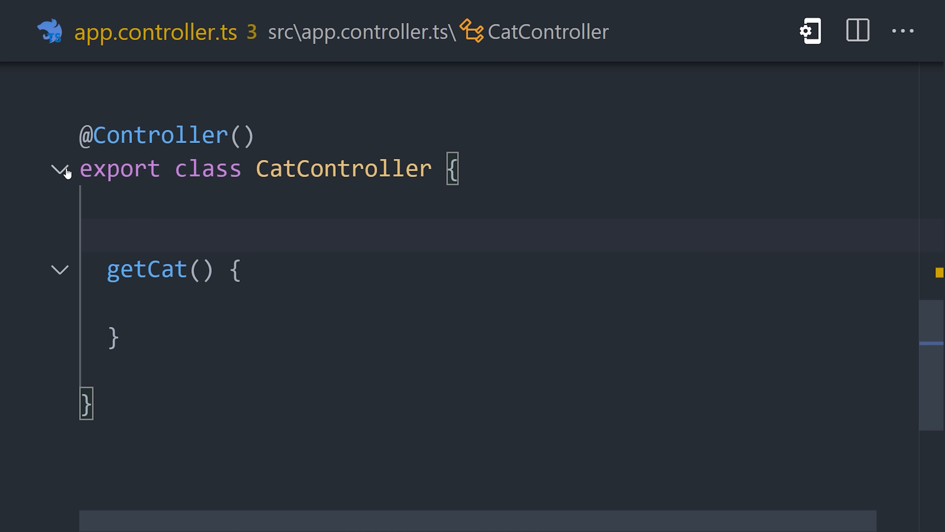
{"action": "type", "text": "@Get()"}
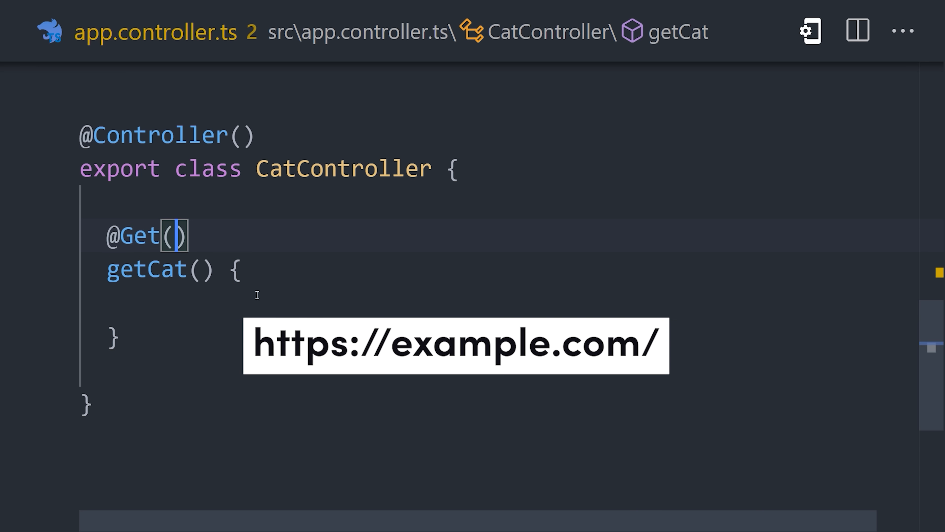
{"action": "type", "text": "'cat/:id'"}
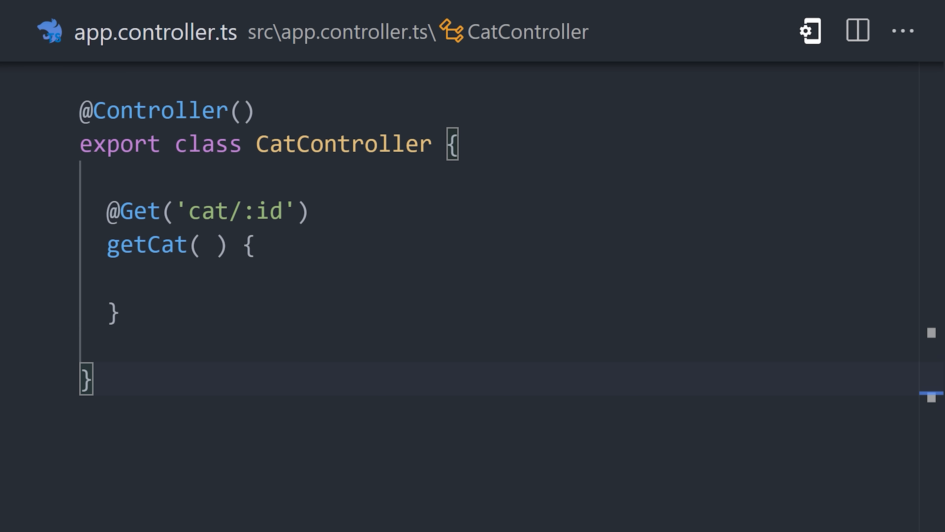
{"action": "type", "text": "@Body()"}
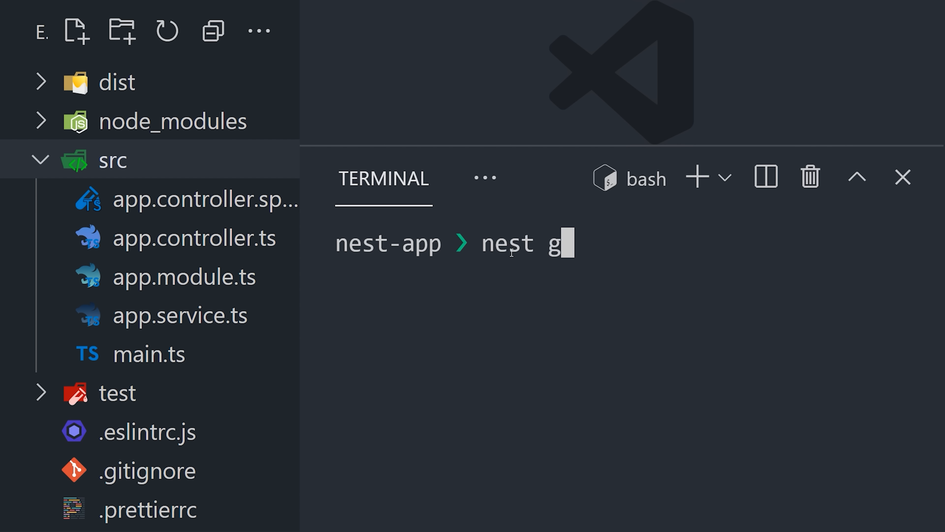
Run 'nest g controller dog' and view DogController registered in app.module.ts.
{"action": "type", "text": "controller dog"}
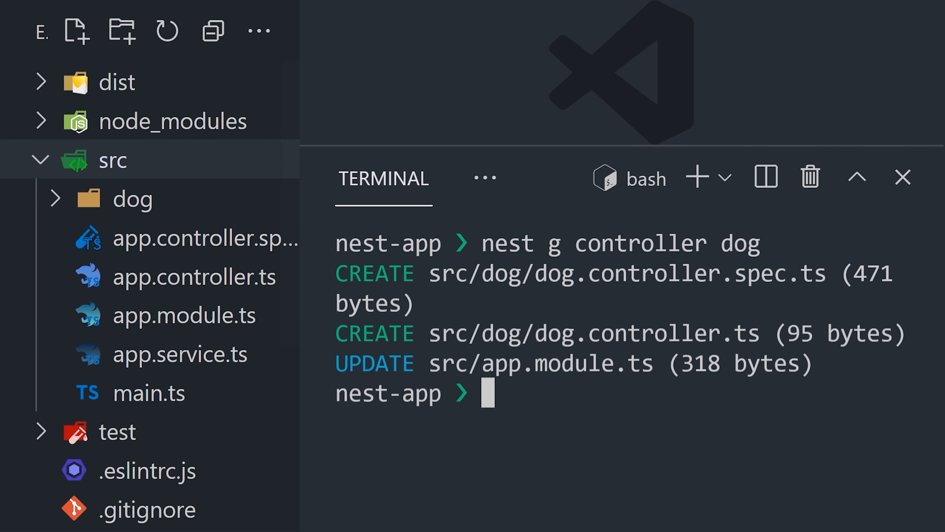
{"action": "left_click", "coordinate": [210, 276]}
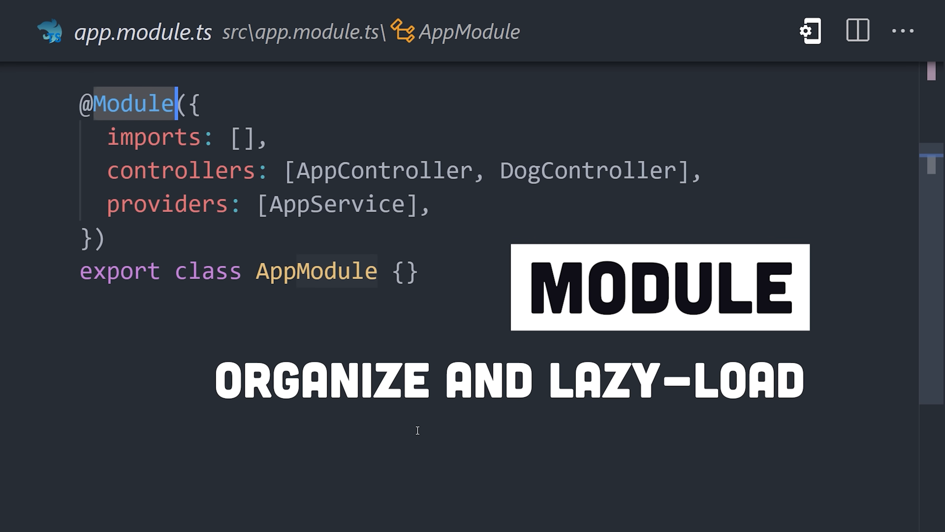
{"action": "mouse_move", "coordinate": [459, 221]}
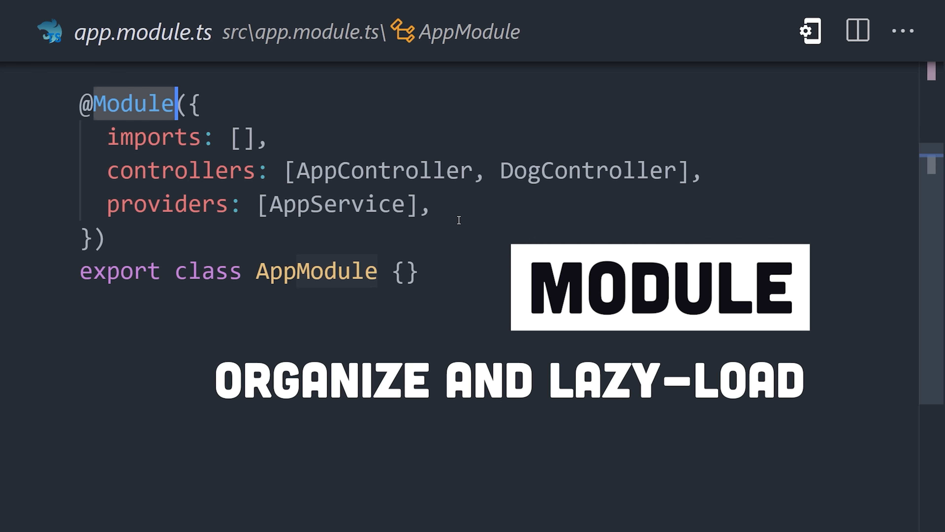